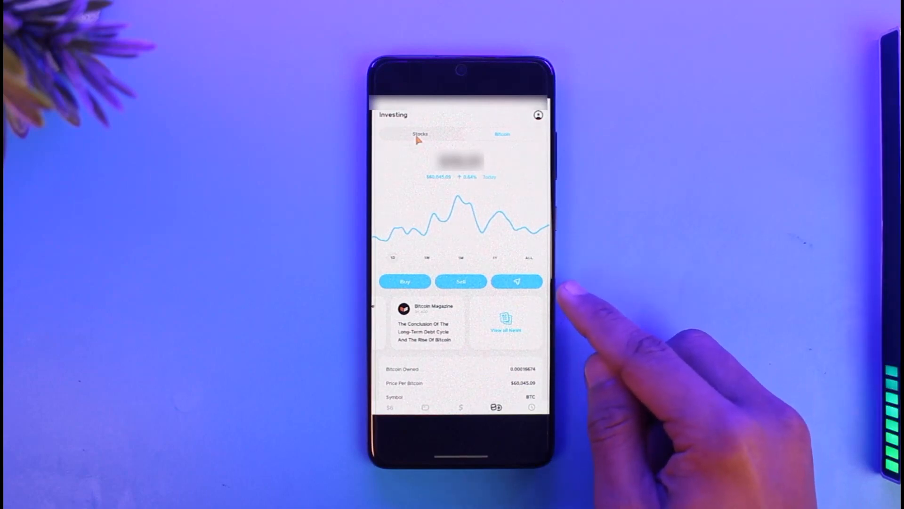
Tap the Bitcoin send button to bring up the Send and Receive Bitcoin prompt.
left_click(517, 282)
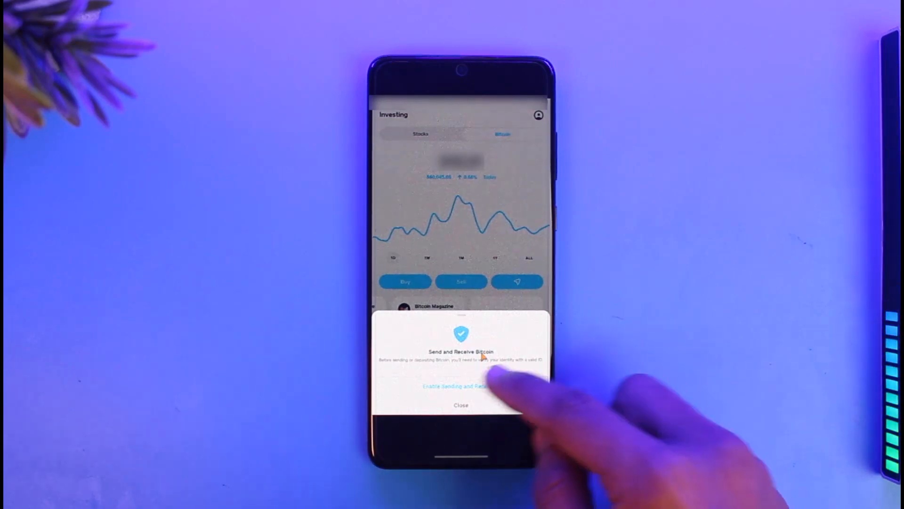
Enable Bitcoin sending and receiving and begin driver's license or state ID verification.
left_click(460, 386)
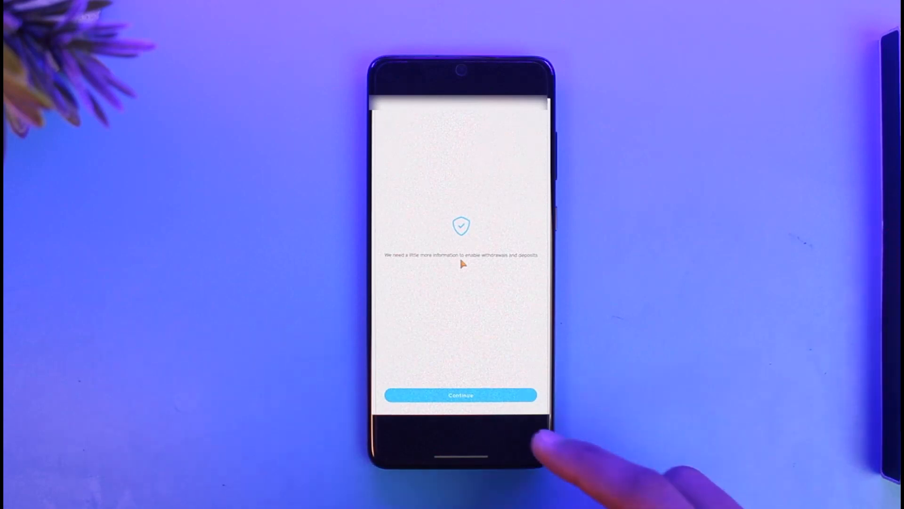
left_click(460, 395)
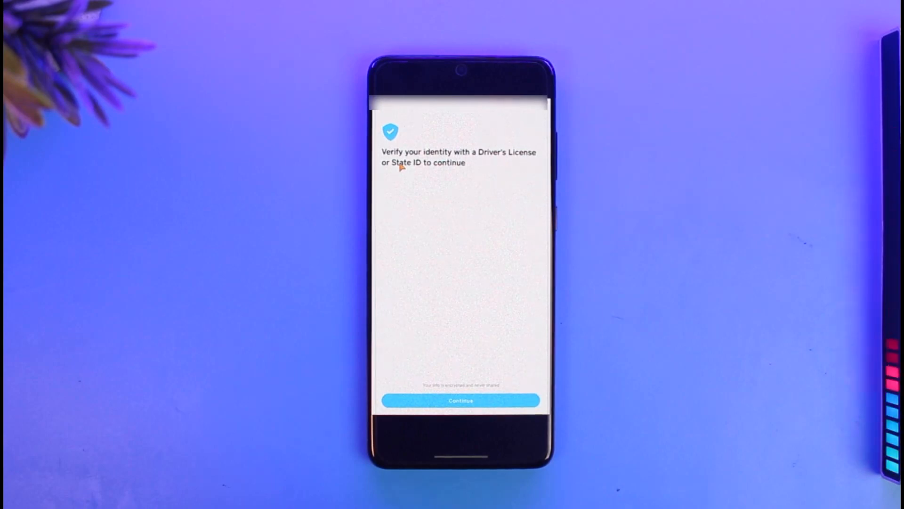
left_click(460, 401)
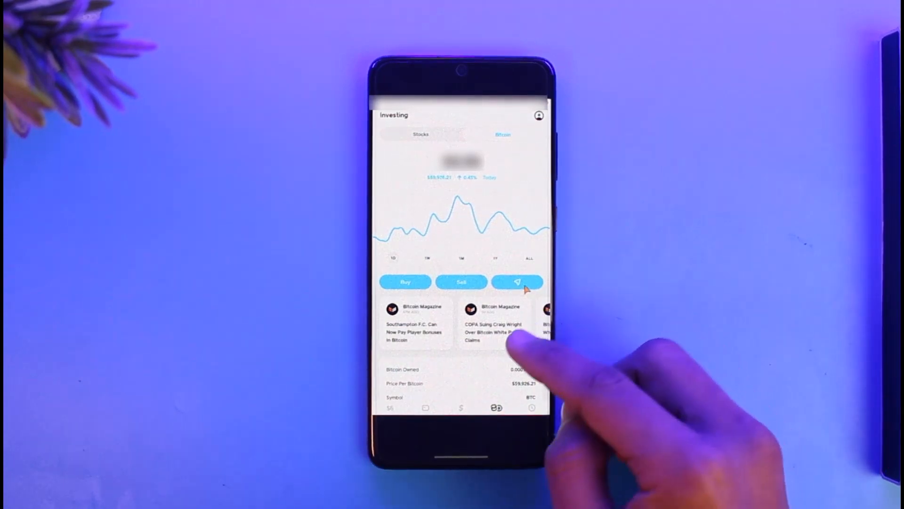
Choose Send Bitcoin from the send and receive options for a 0.0001 BTC send.
left_click(516, 282)
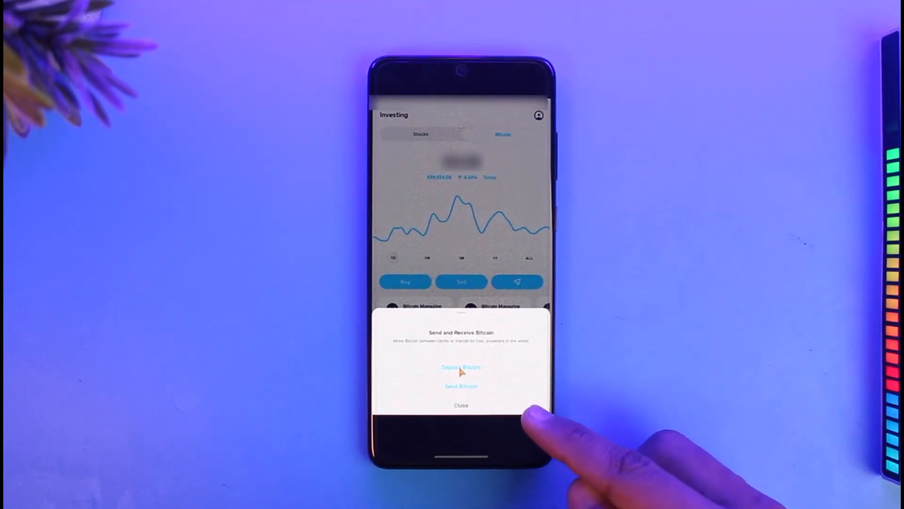
left_click(460, 386)
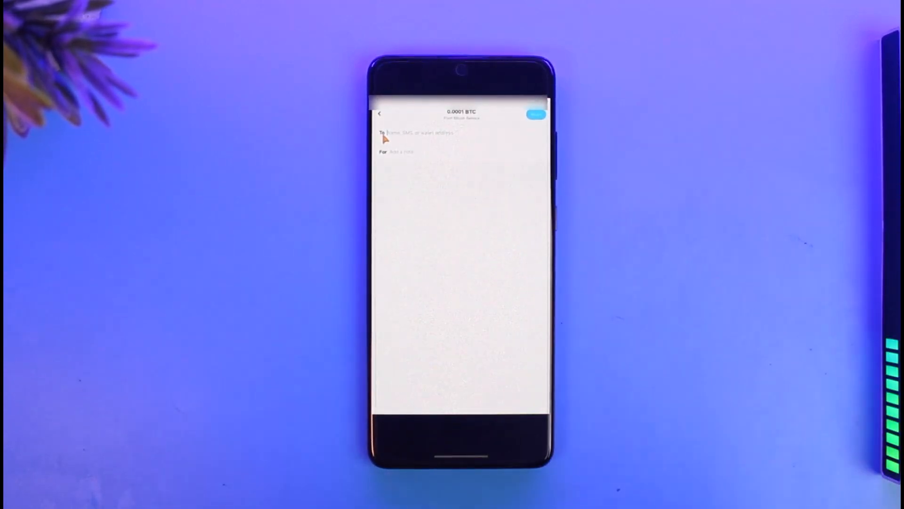
Pay and confirm the 0.0001 BTC withdrawal to the wallet address.
left_click(536, 114)
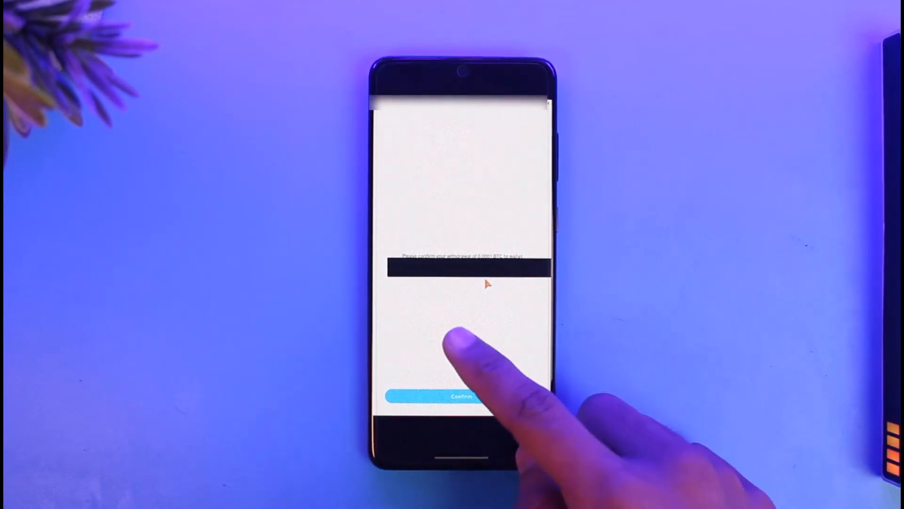
left_click(455, 395)
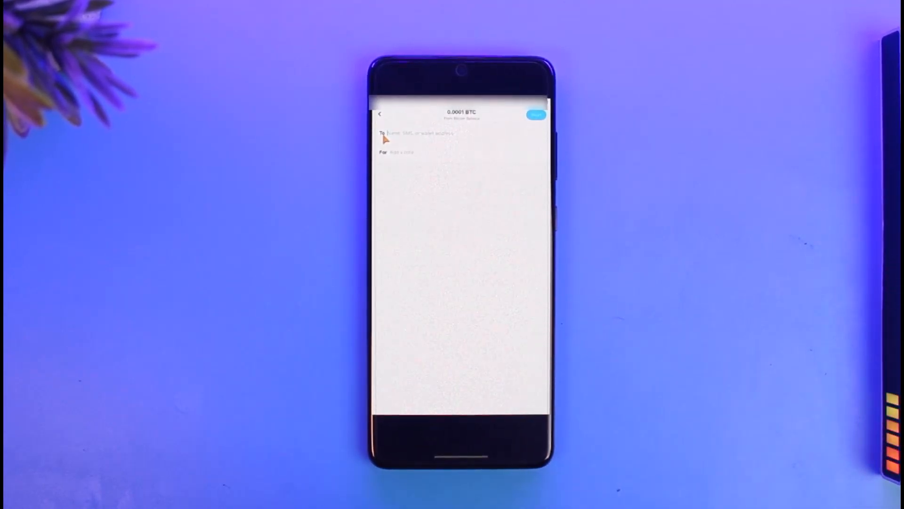